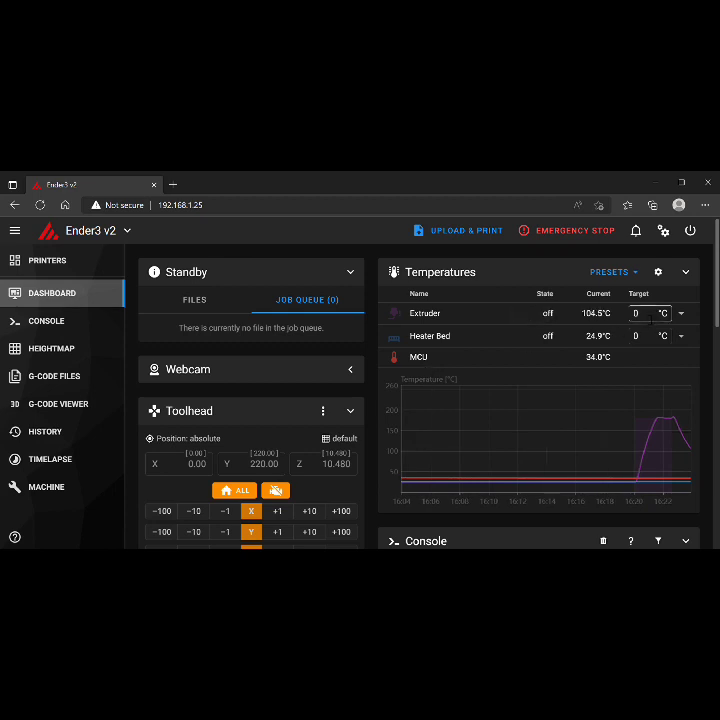
Set the extruder target temperature to 200 °C from the Temperatures panel
left_click(644, 312)
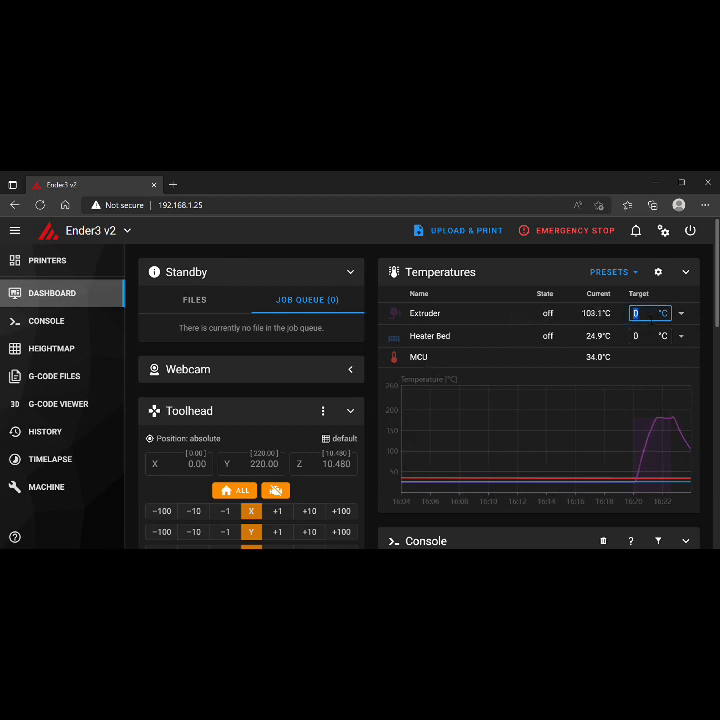
type("200")
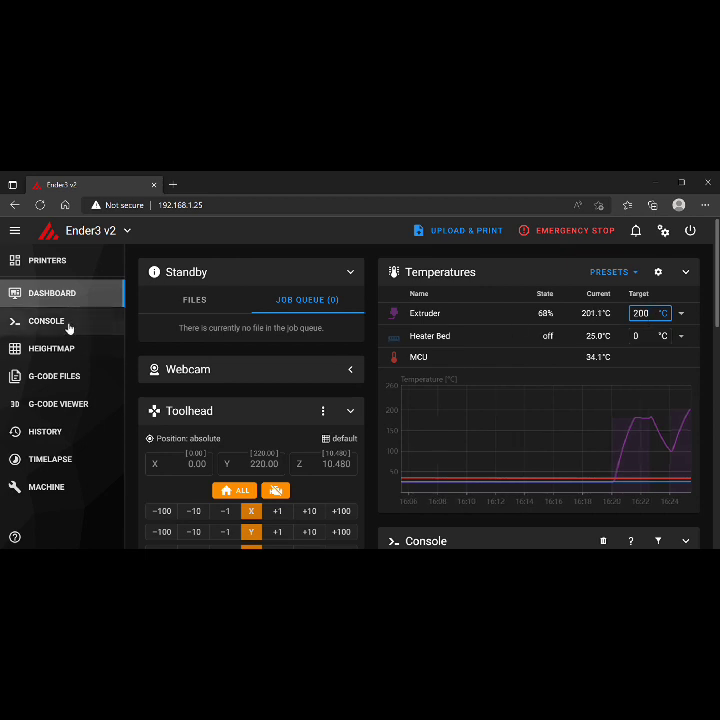
Send the slow extrusion command G1 E50 F60 from the printer console
left_click(48, 320)
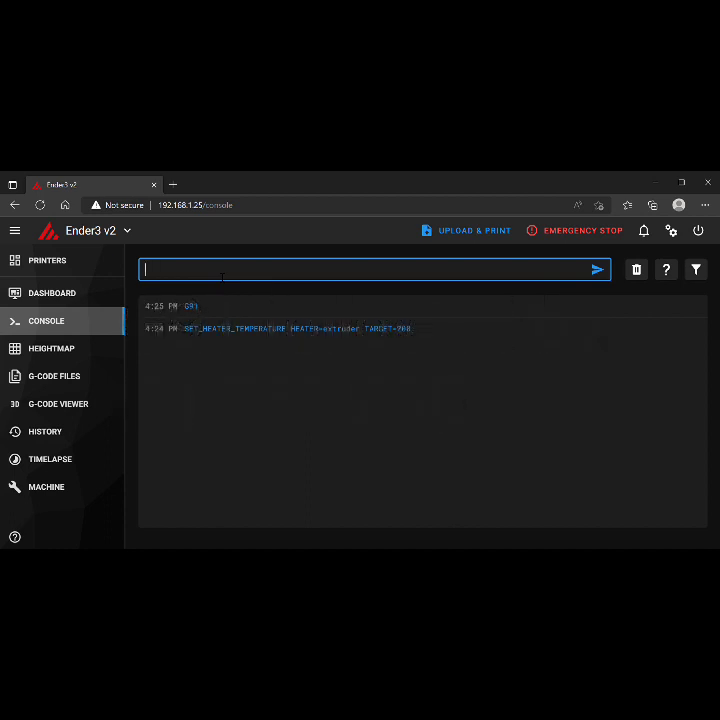
type("G")
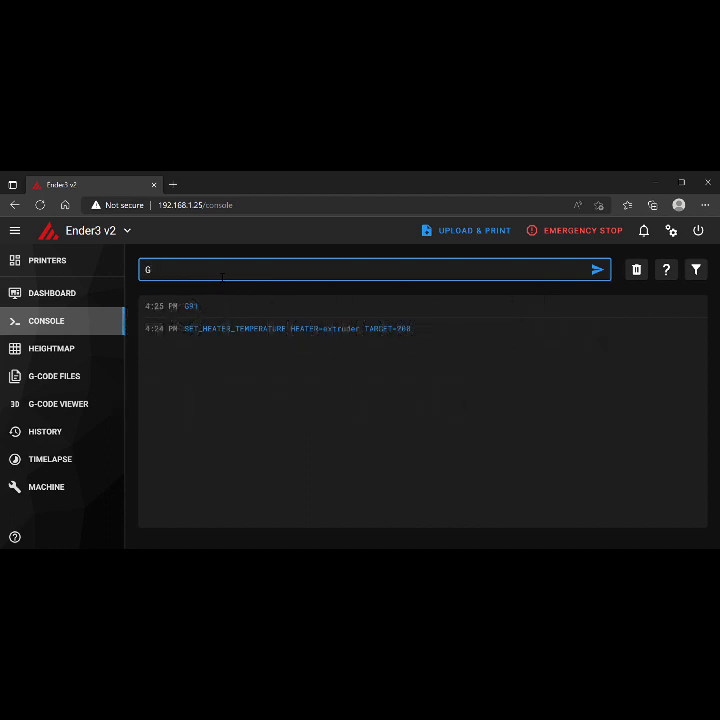
type("1 E50")
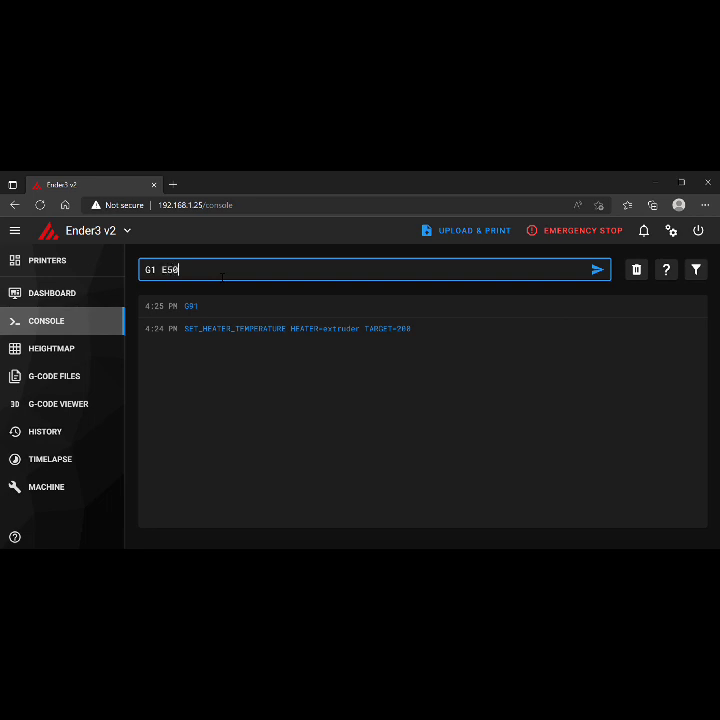
type("F60")
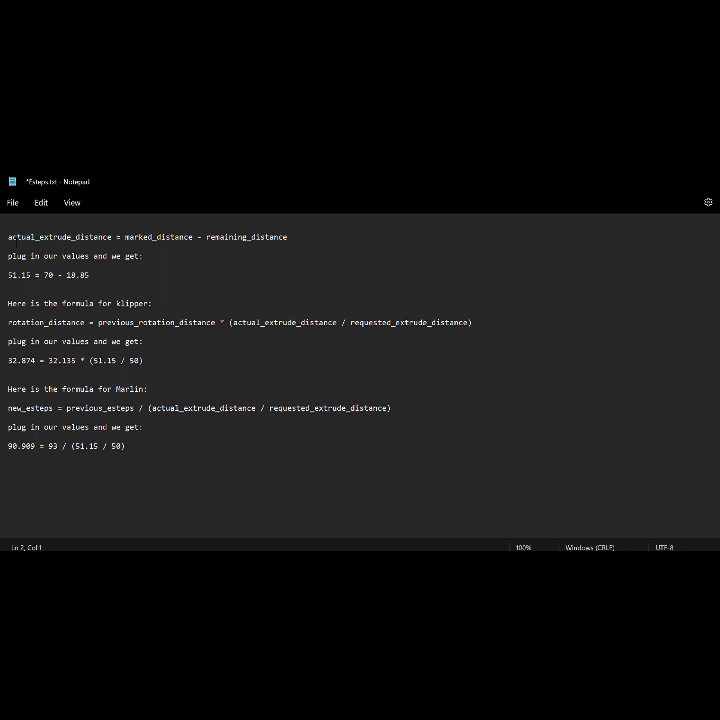
left_click_drag(8, 236, 88, 276)
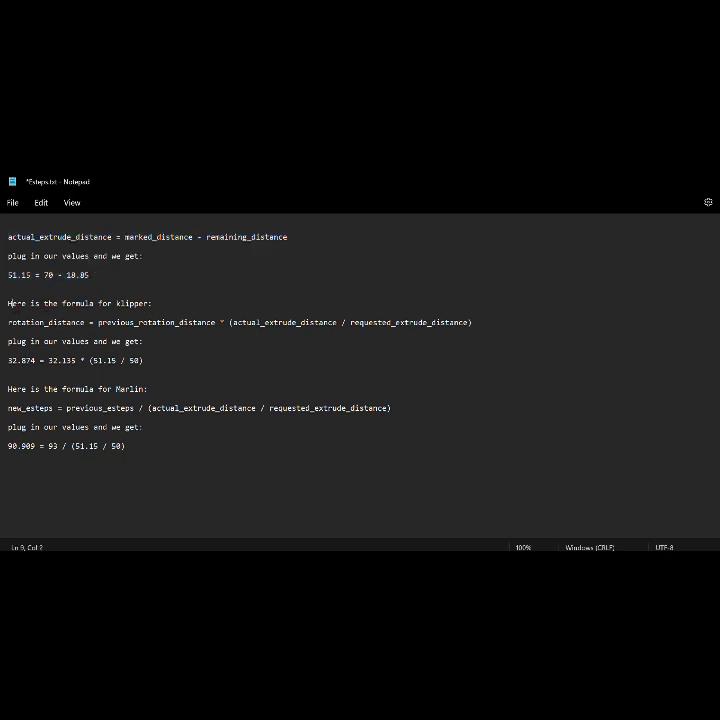
left_click_drag(8, 304, 144, 360)
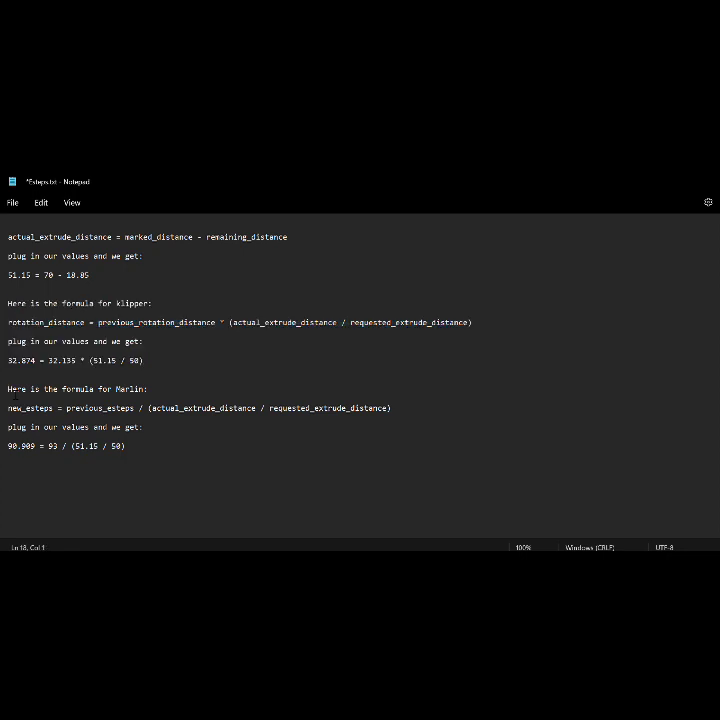
Highlight the Marlin e-steps formula lines and their plugged-in values
left_click_drag(8, 388, 132, 446)
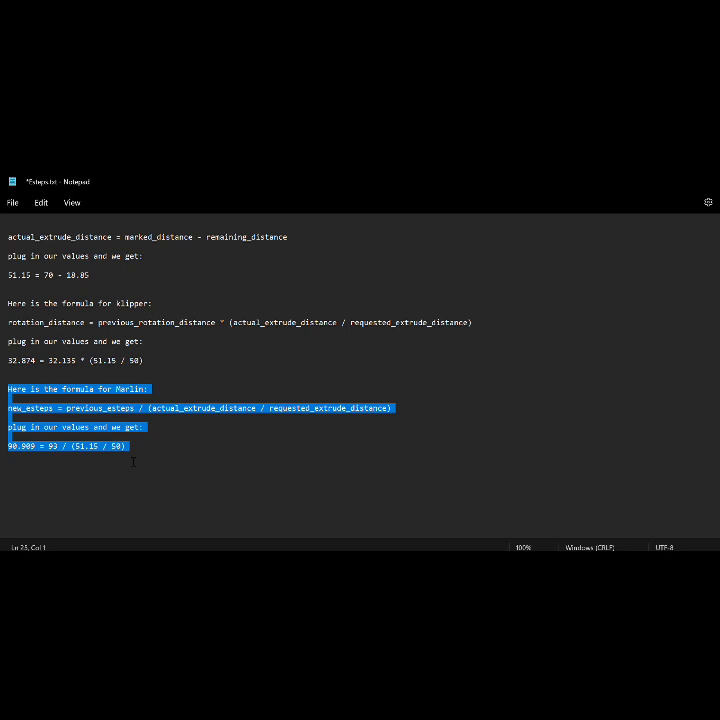
mouse_move(660, 236)
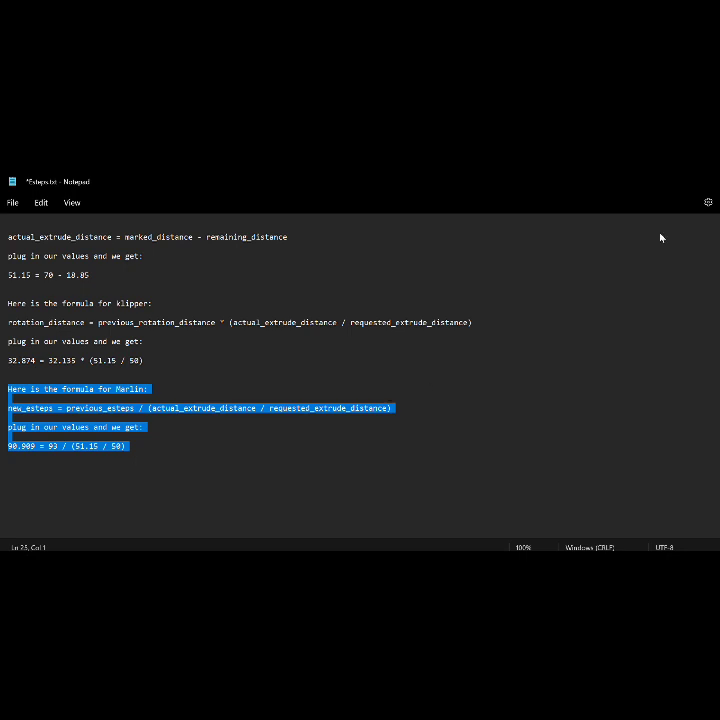